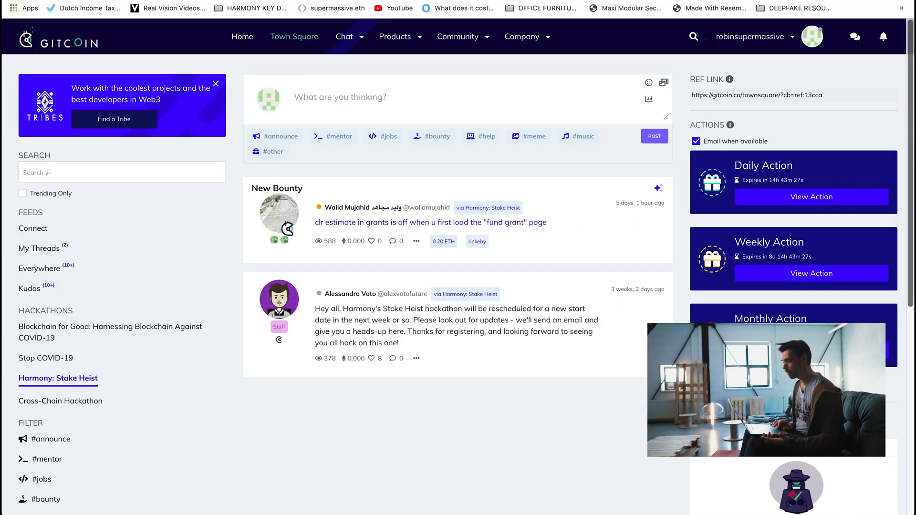
Go to the Quests page and scroll to the Open Staking 101 card under Attempted.
click(241, 36)
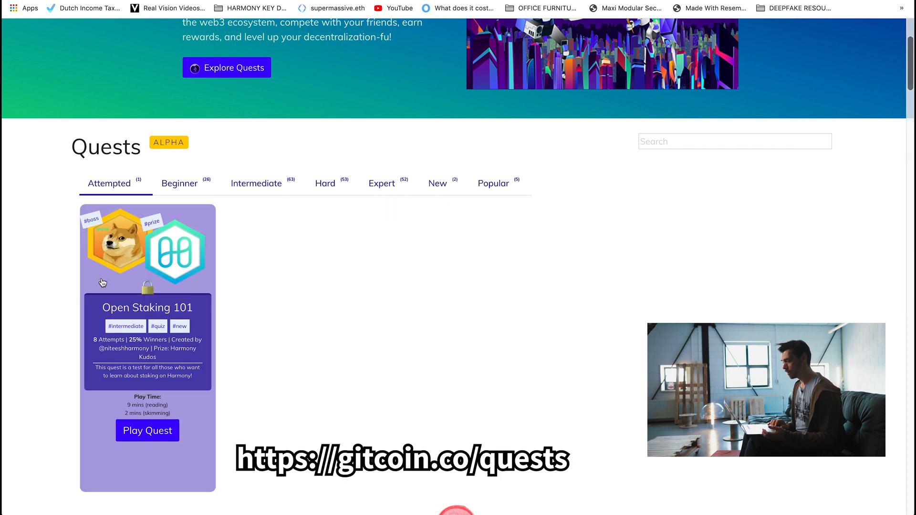
mouse_move(267, 286)
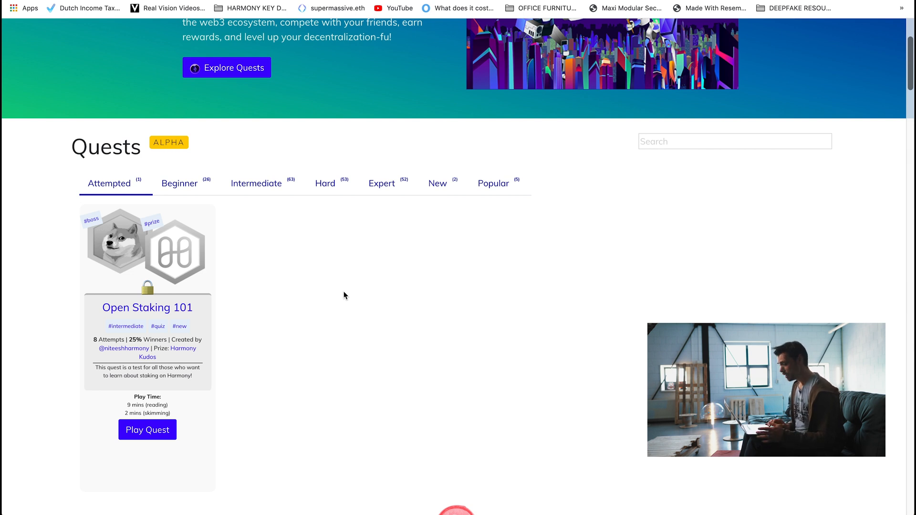
scroll(down, 3)
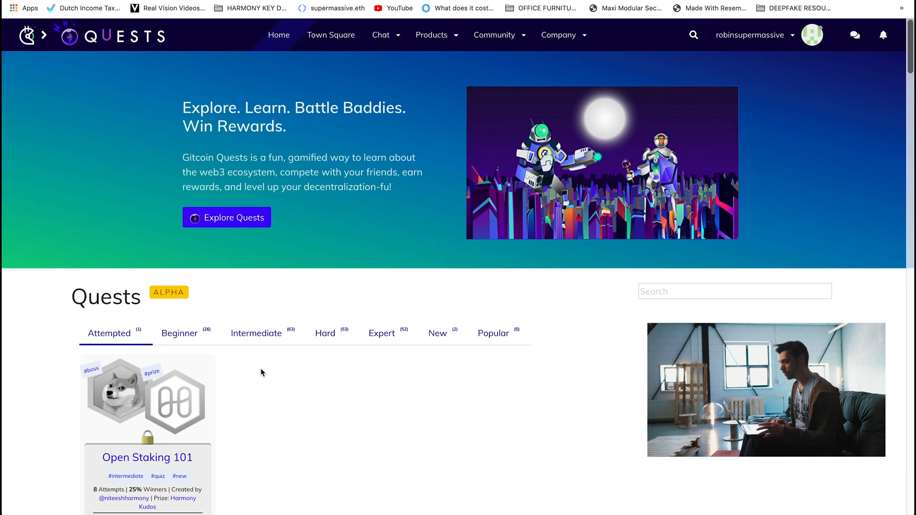
scroll(down, 3)
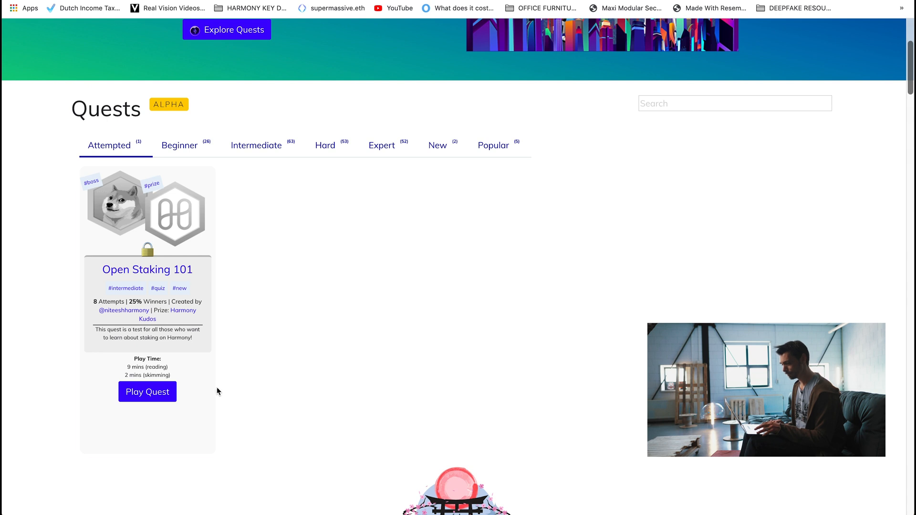
Play and enter the Open Staking 101 quest to reach its Harmony Kudos intro.
click(147, 392)
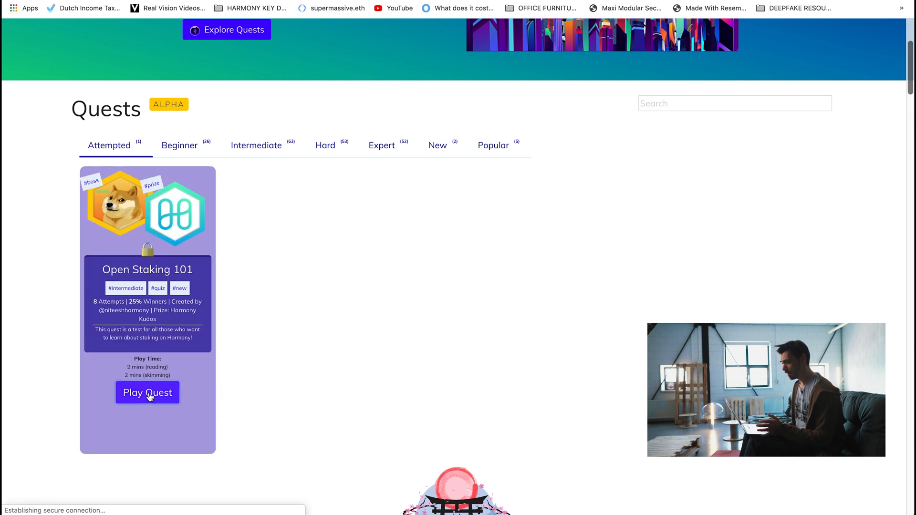
click(146, 392)
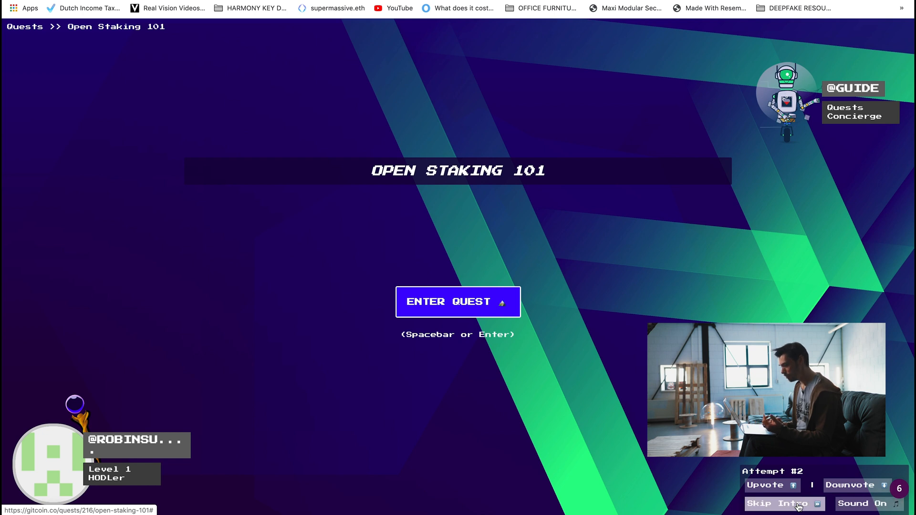
mouse_move(838, 147)
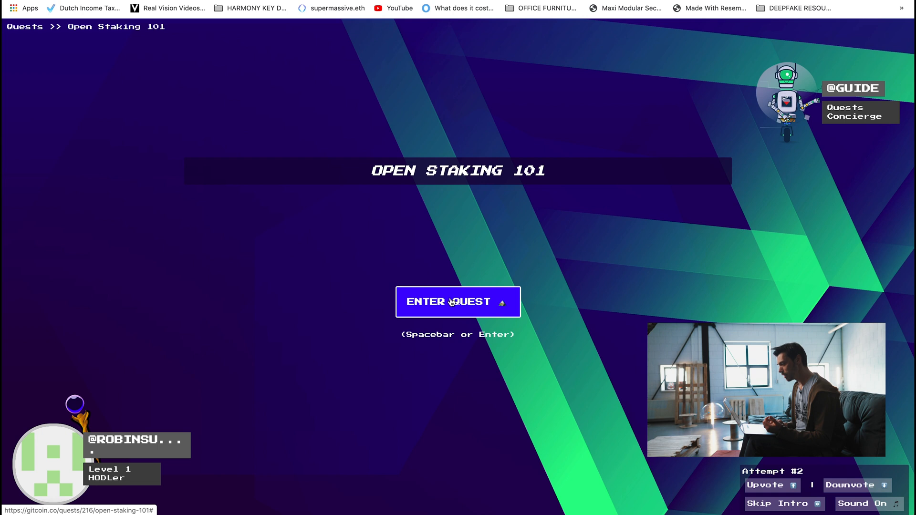
click(457, 303)
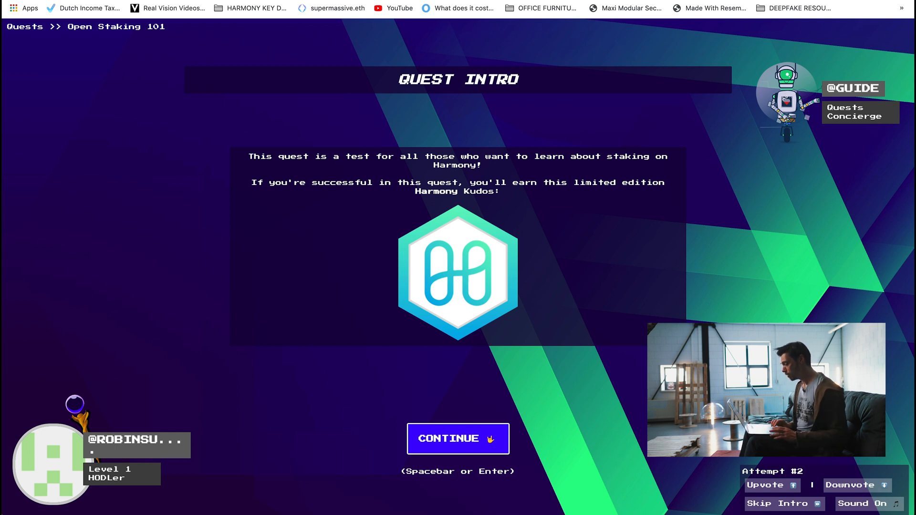
Continue past the intro and acknowledge the Golden Doge briefing to reach Quest Prep.
click(457, 439)
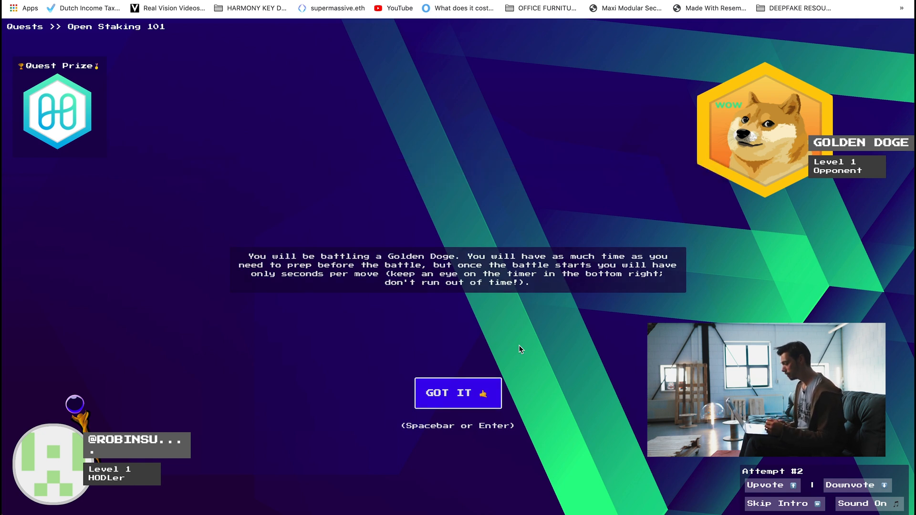
click(457, 392)
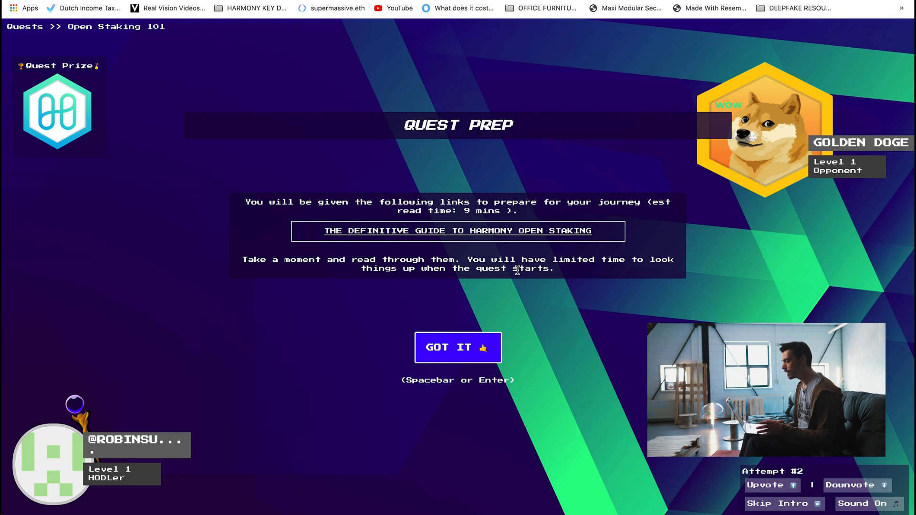
Follow the 'The Definitive Guide to Harmony Open Staking' link from Quest Prep.
click(456, 230)
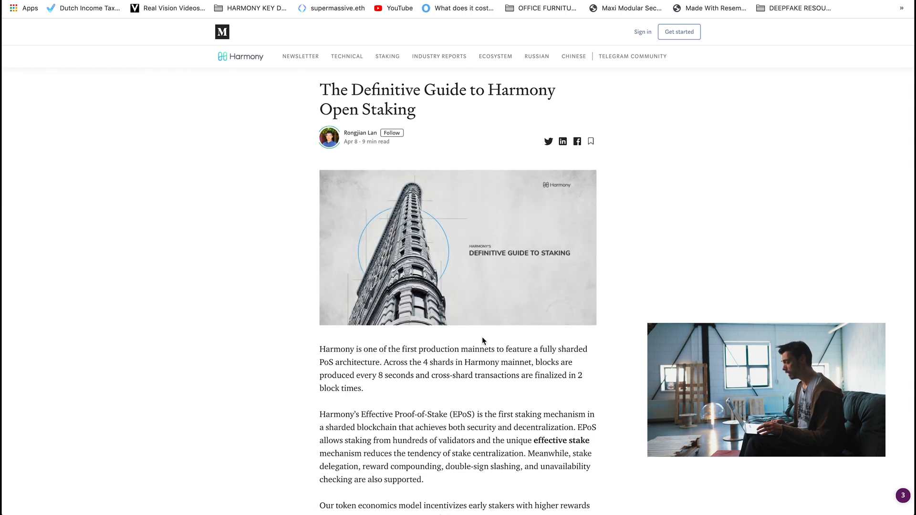
Skim the Medium guide's validator setup and slot bidding sections.
scroll(down, 3)
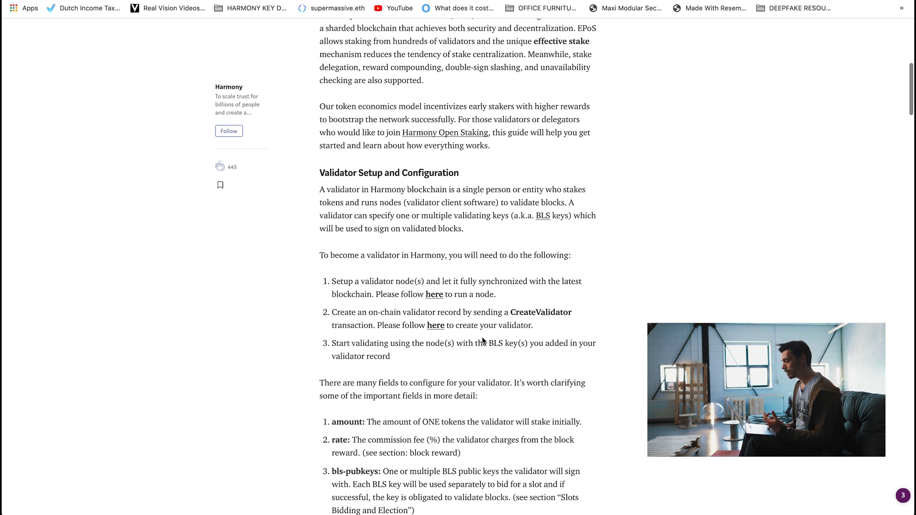
scroll(up, 3)
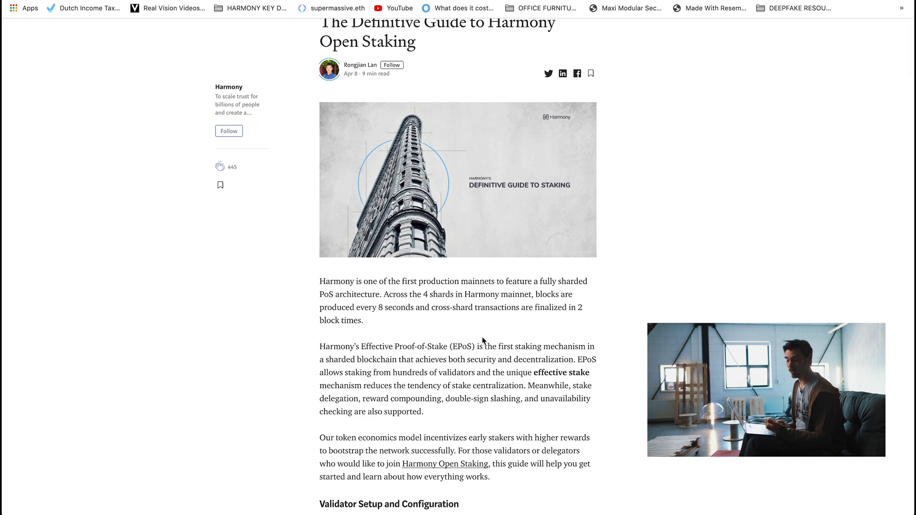
scroll(down, 3)
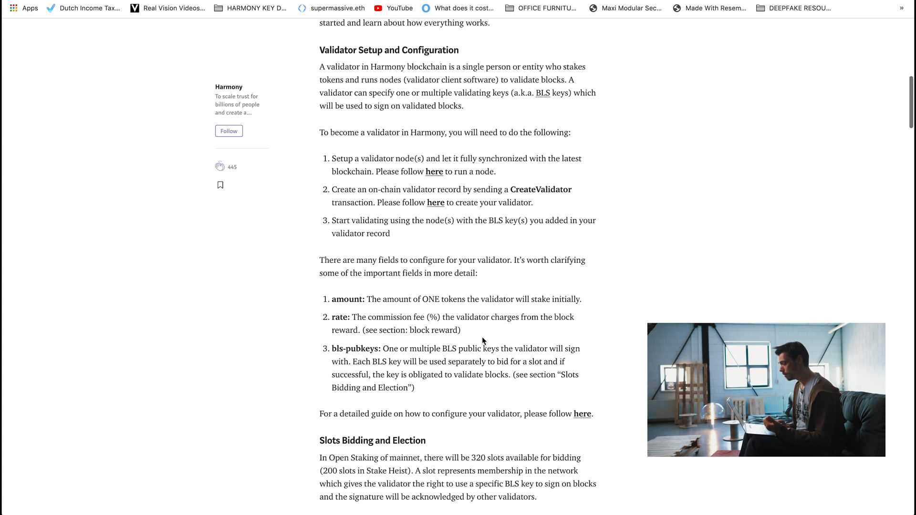
scroll(down, 3)
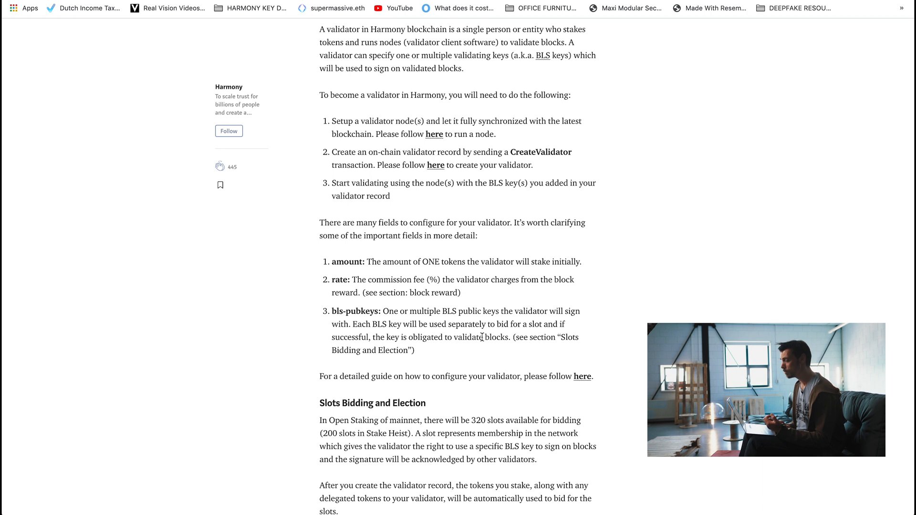
scroll(up, 3)
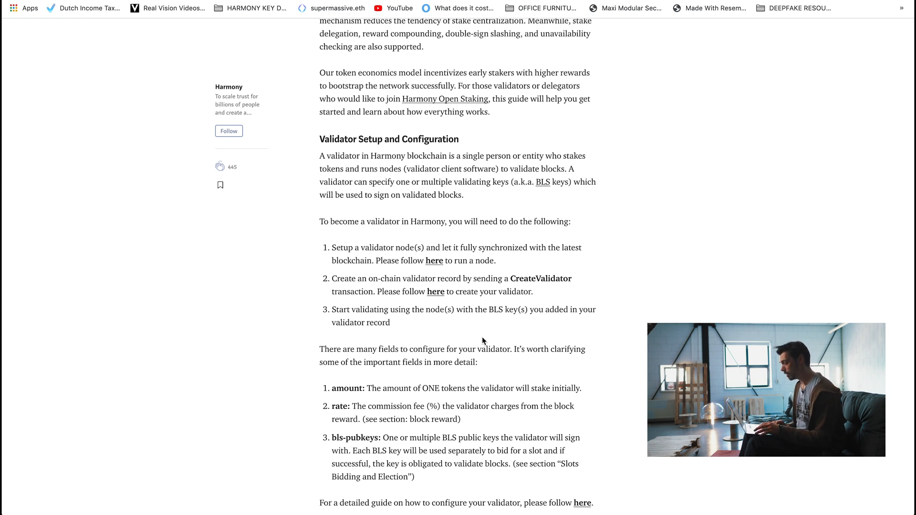
scroll(down, 3)
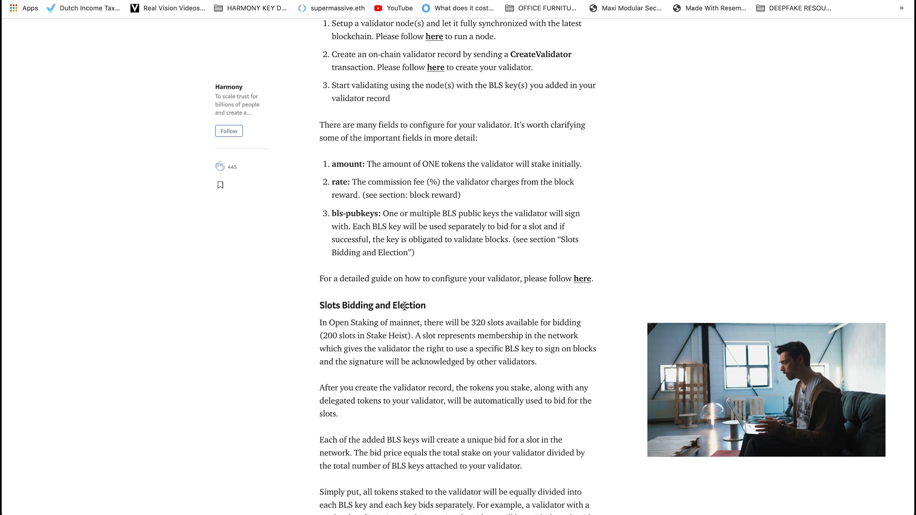
scroll(down, 3)
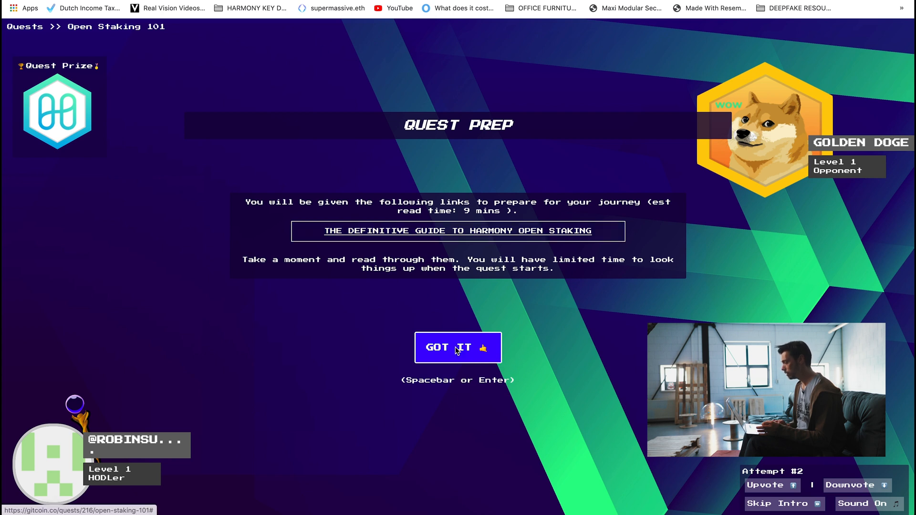
Confirm readiness with Got It, bringing up the 3-minute cooldown 'are you sure?' warning.
click(457, 347)
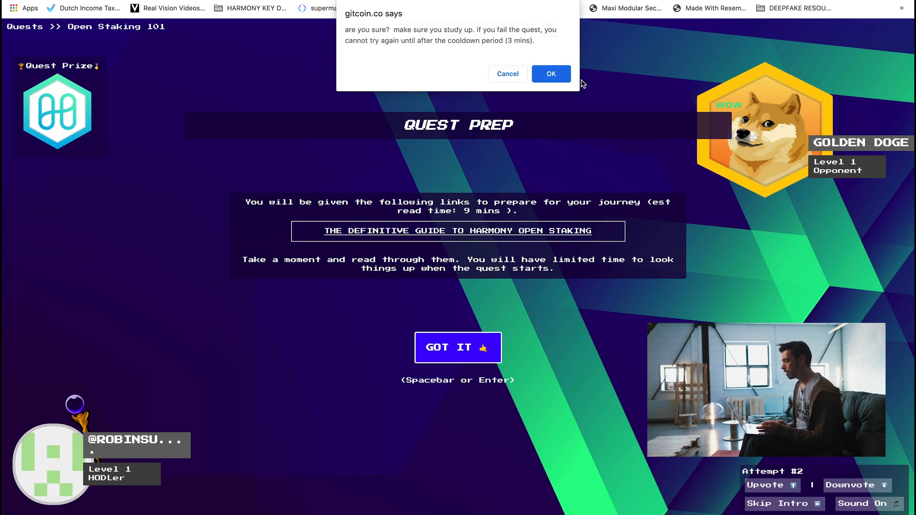
mouse_move(569, 206)
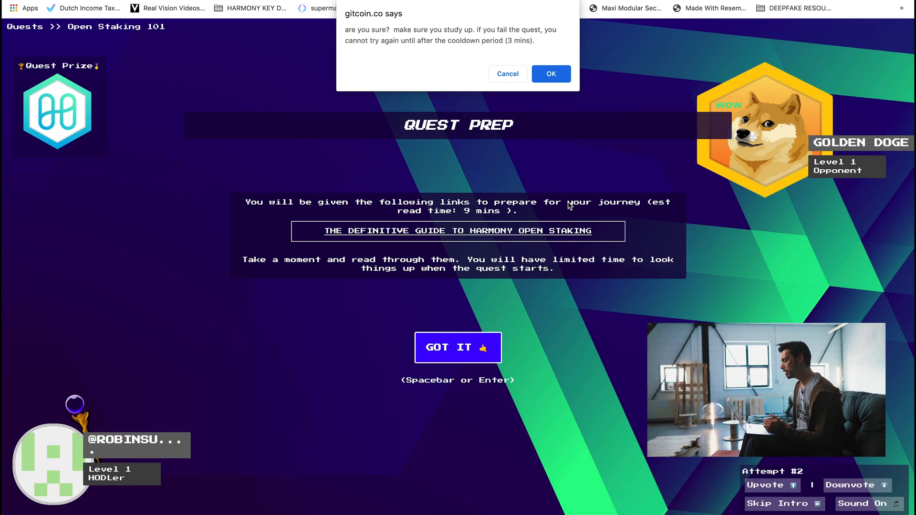
click(550, 73)
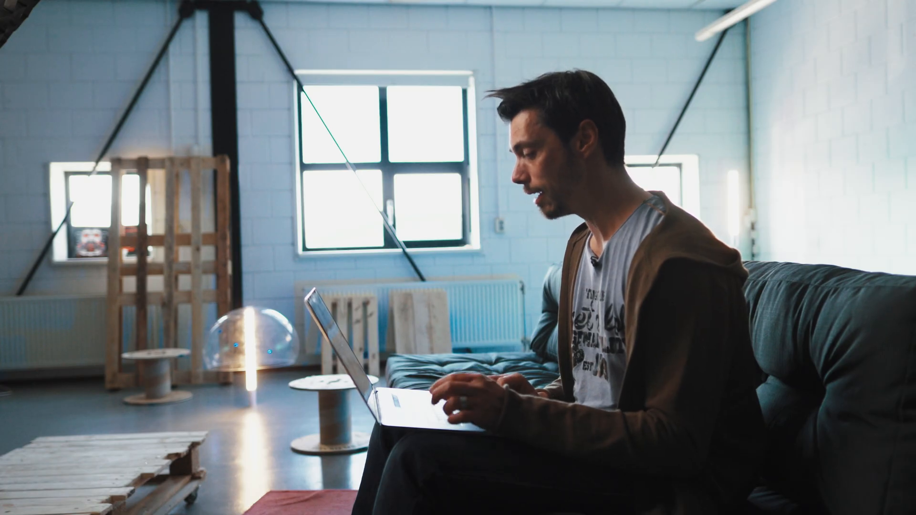